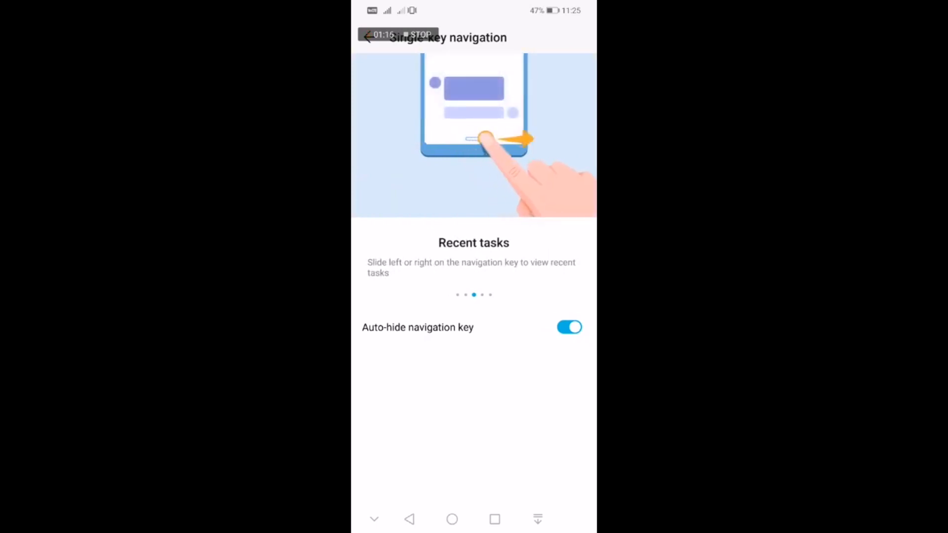
Exit the single-key navigation screen, with auto-hide navigation key on, back to System settings
{"action": "scroll", "scroll_direction": "left", "scroll_amount": 3}
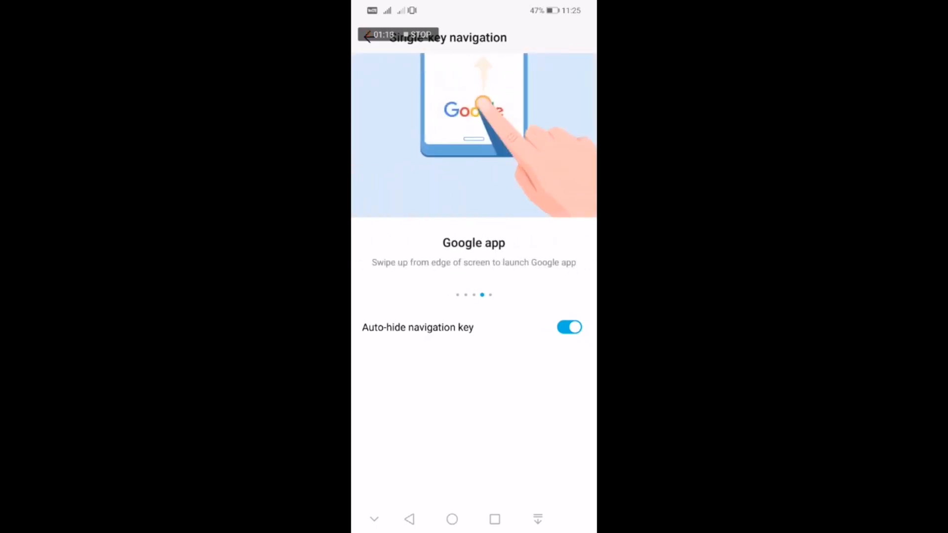
{"action": "left_click", "coordinate": [368, 38]}
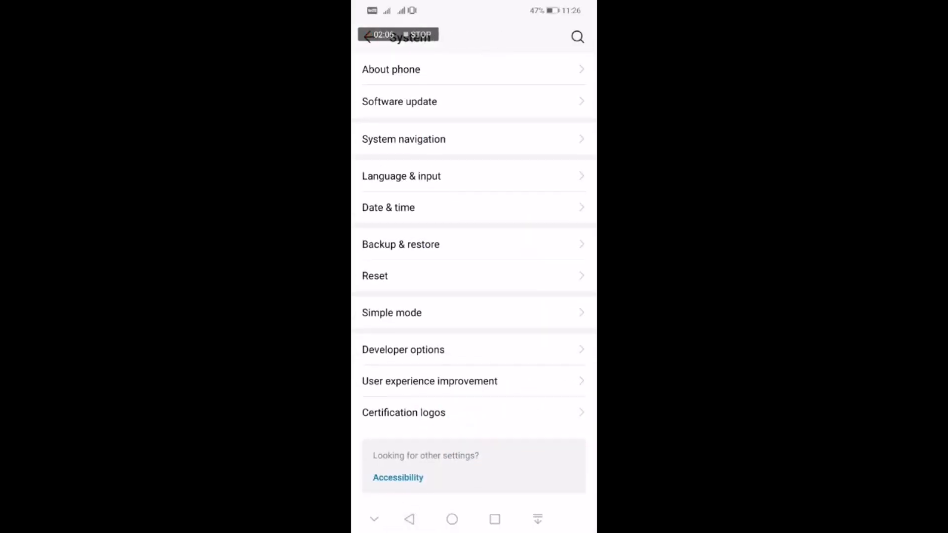
Browse Backup & restore and One-handed UI, then show Digital balance's weekly usage stats
{"action": "left_click", "coordinate": [401, 244]}
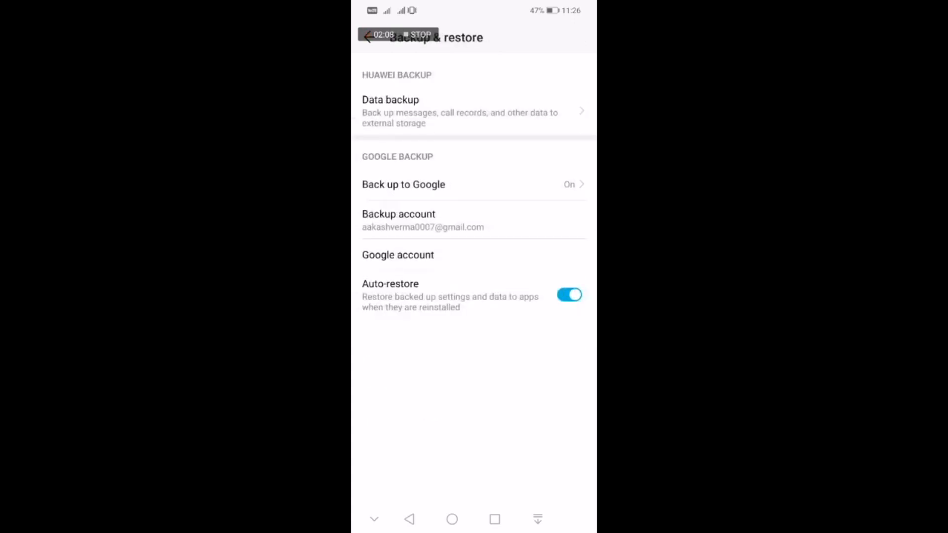
{"action": "left_click", "coordinate": [410, 519]}
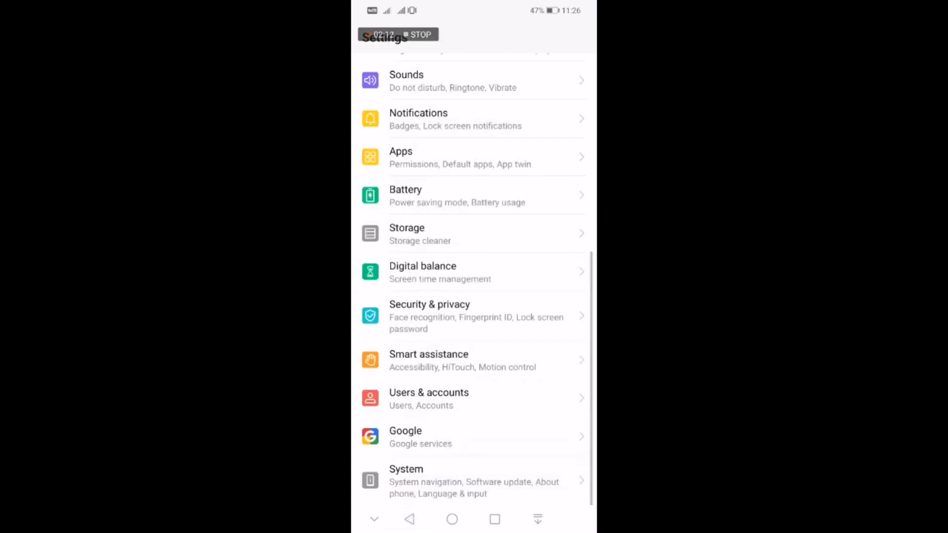
{"action": "left_click", "coordinate": [428, 360]}
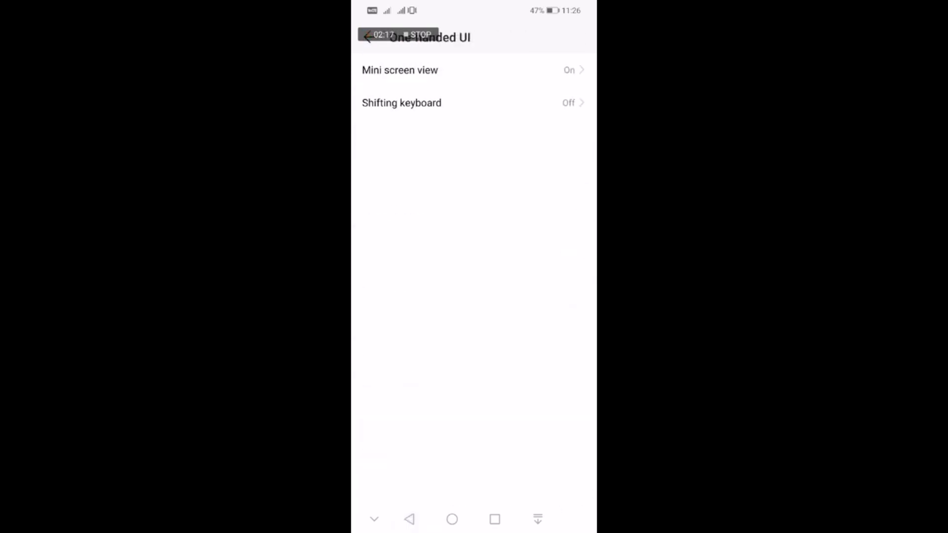
{"action": "left_click", "coordinate": [369, 37]}
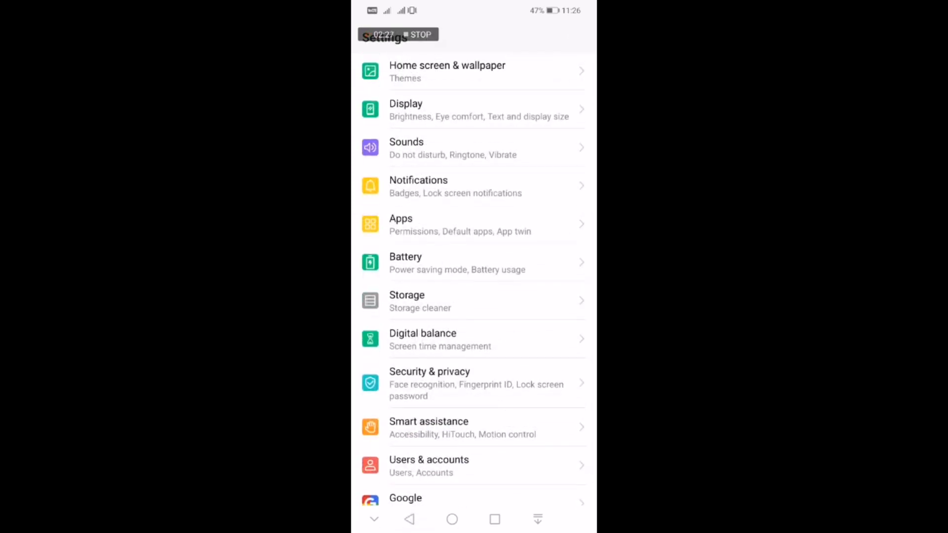
{"action": "left_click", "coordinate": [423, 339]}
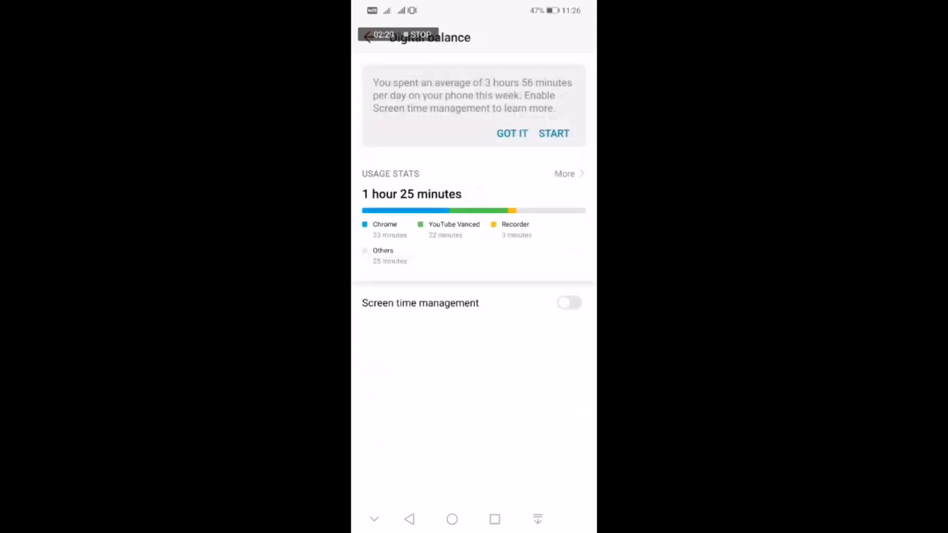